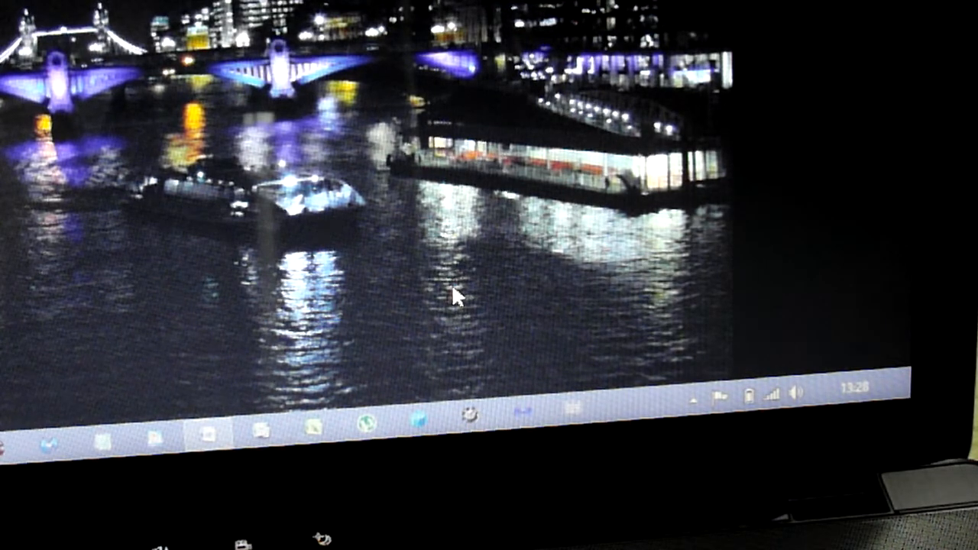
mouse_move(581, 363)
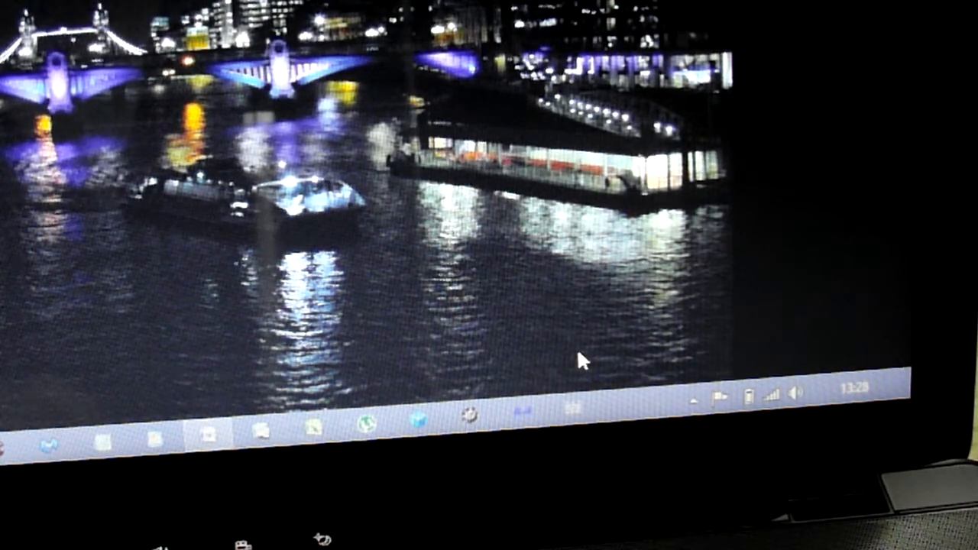
Step: From the taskbar's Toolbars menu, choose New toolbar to open the folder picker
right_click(726, 413)
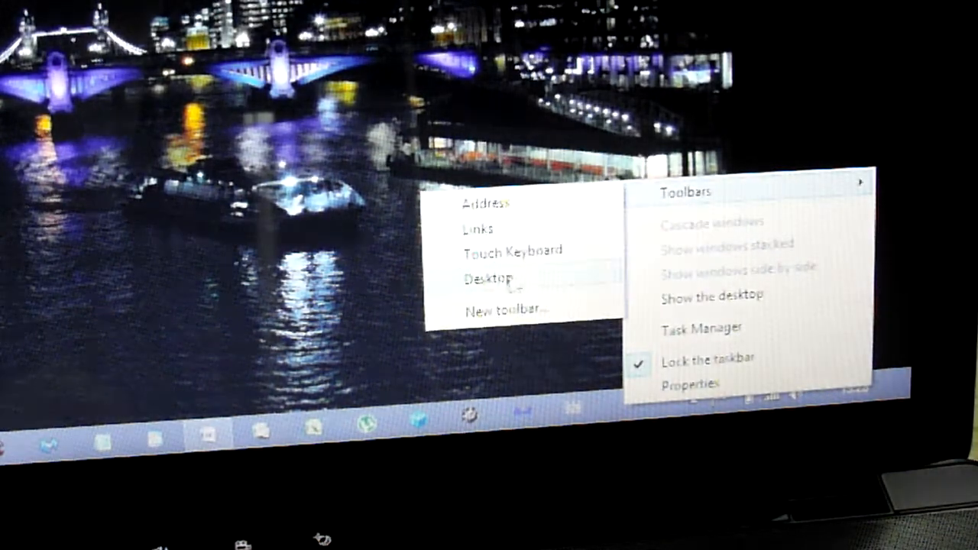
mouse_move(504, 312)
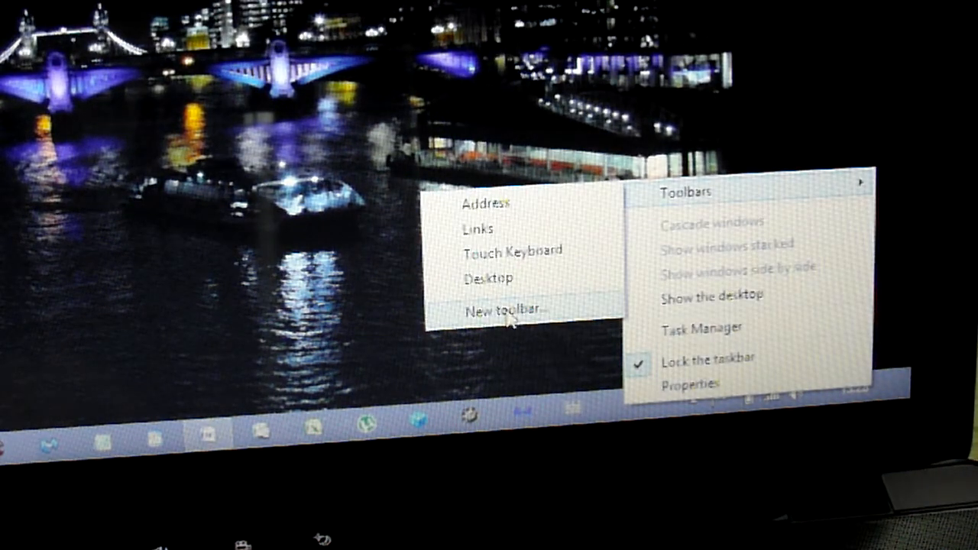
left_click(503, 311)
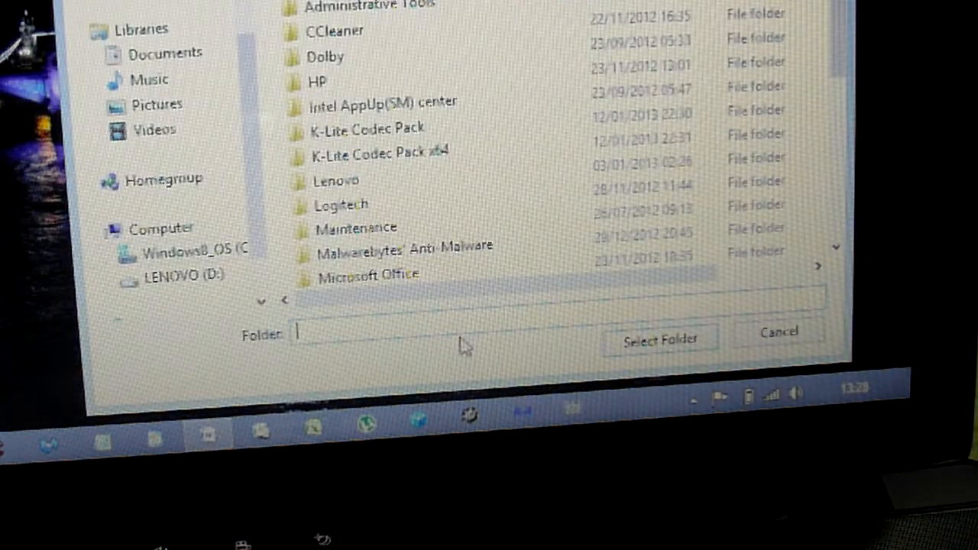
Step: Paste %ProgramData%\Microsoft\Windows\Start Menu\Programs into the Folder field
right_click(367, 332)
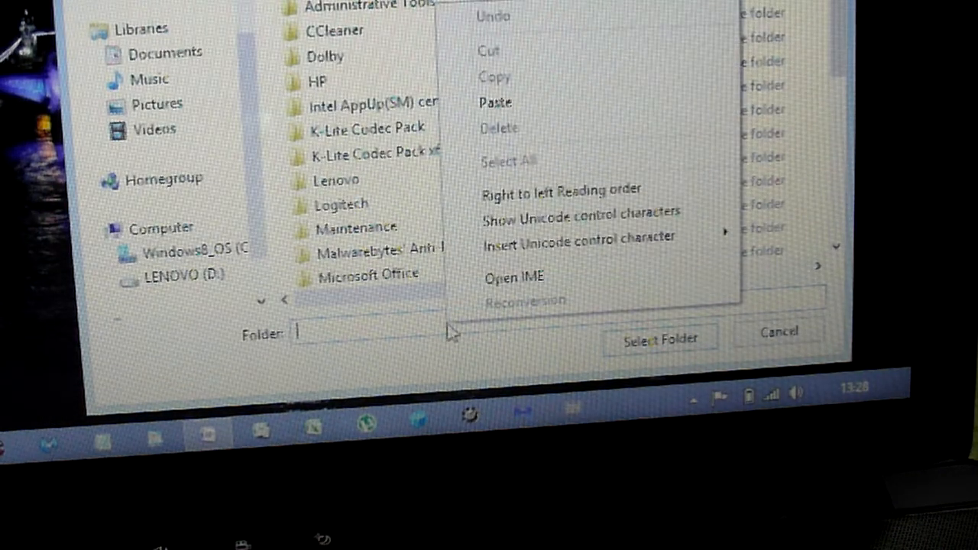
mouse_move(508, 103)
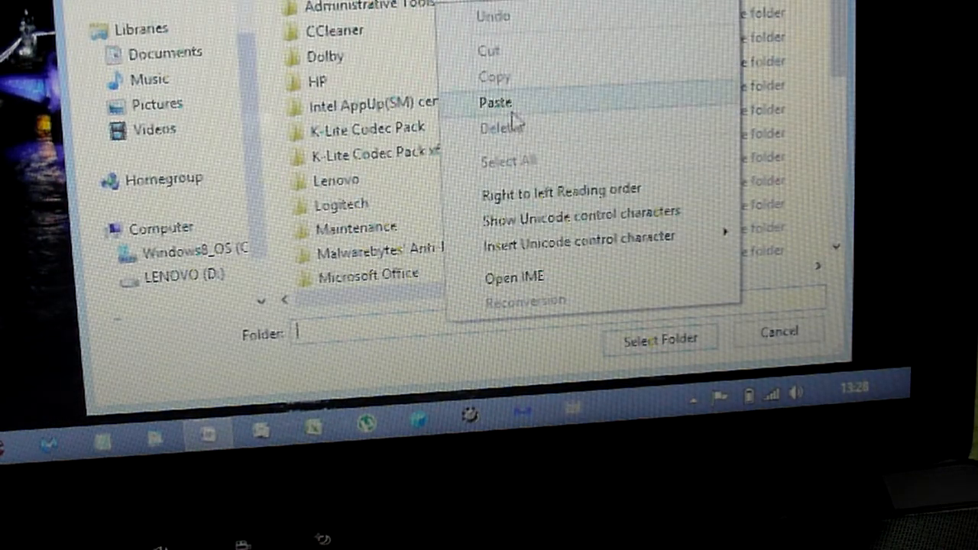
left_click(494, 103)
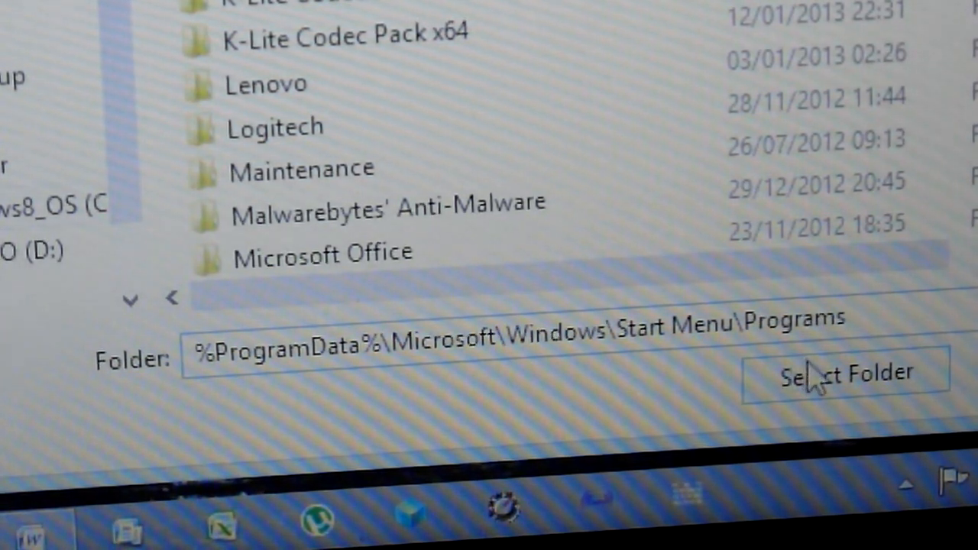
Step: Confirm the Programs folder as a toolbar and browse its cascading program menu
left_click(845, 374)
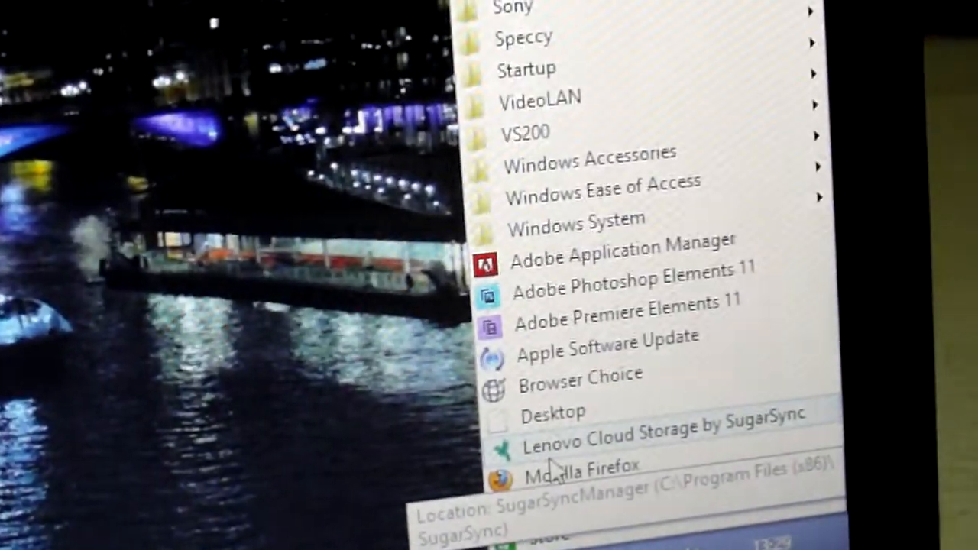
scroll("up", 3)
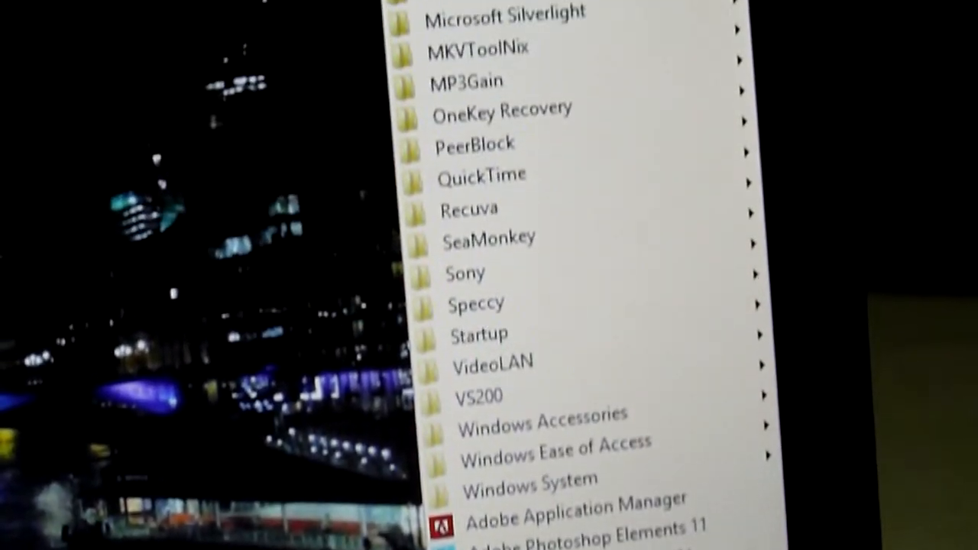
scroll("down", 3)
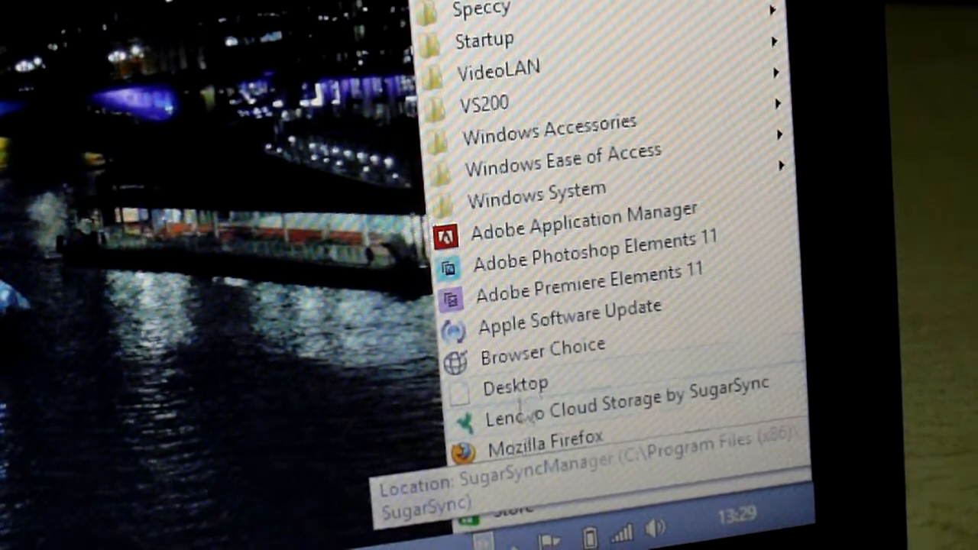
mouse_move(535, 161)
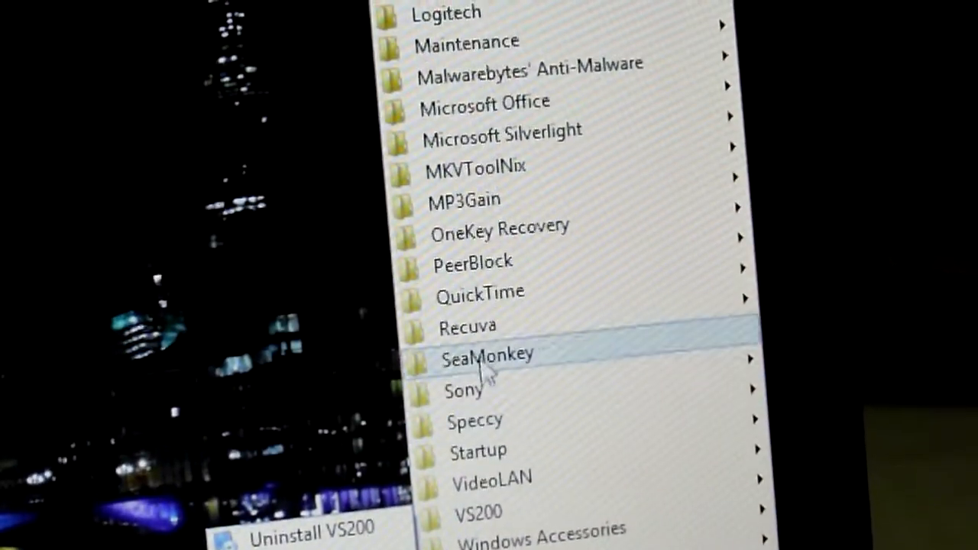
left_click(466, 321)
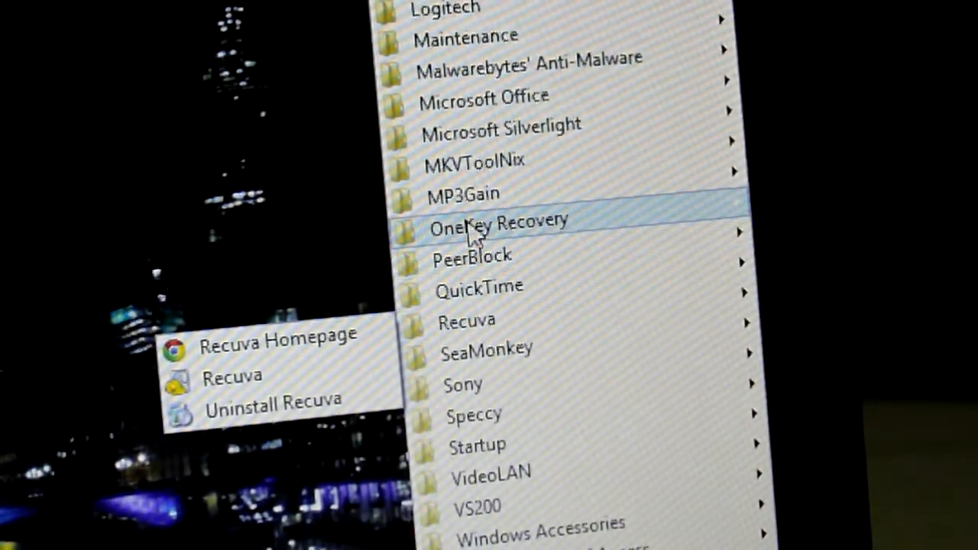
scroll("down", 3)
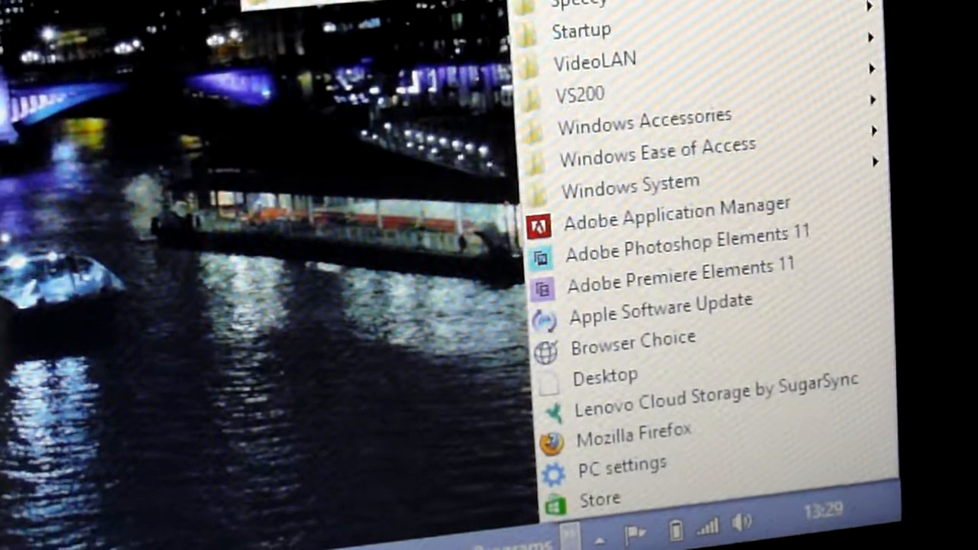